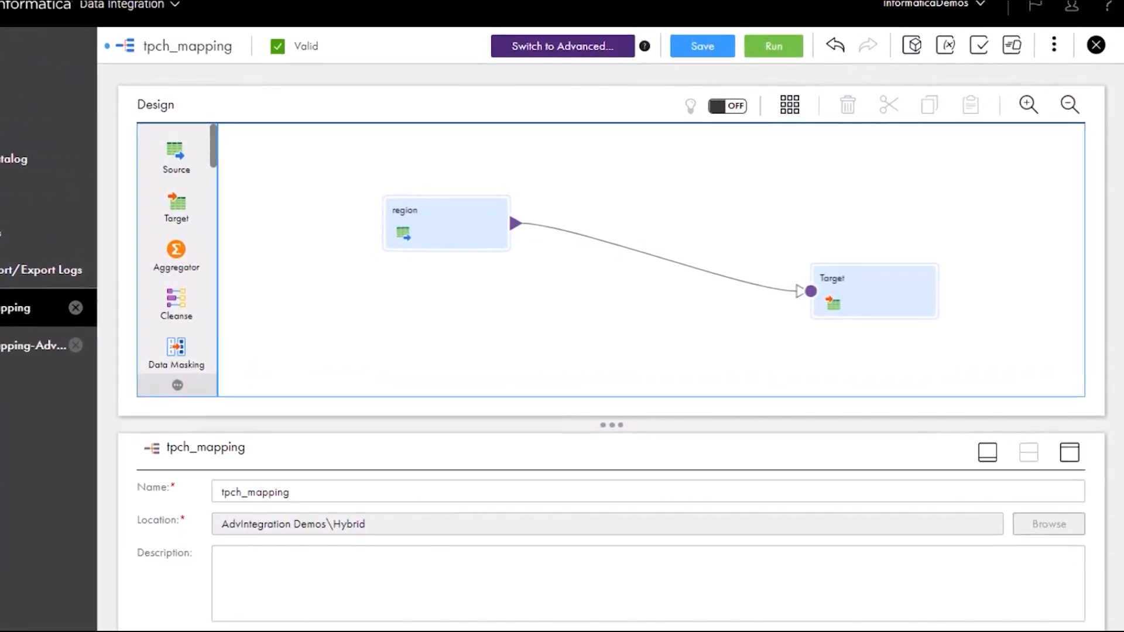
Step: Switch tpch_mapping to advanced mode and review region, nation, customer and HierarchyProcessor1
left_click(446, 223)
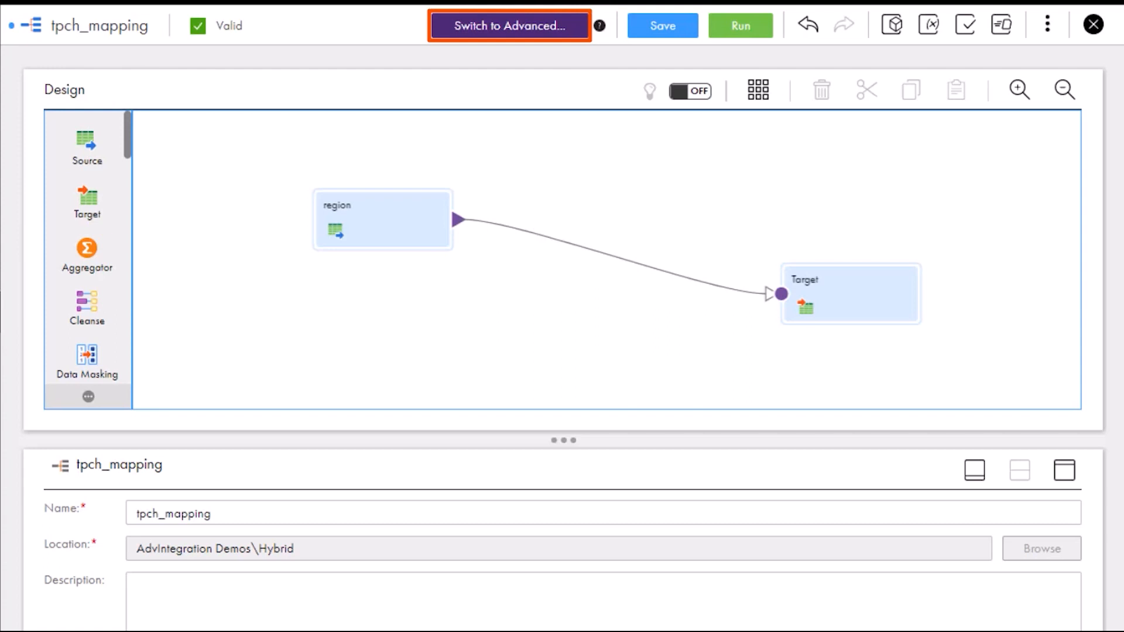
left_click(510, 25)
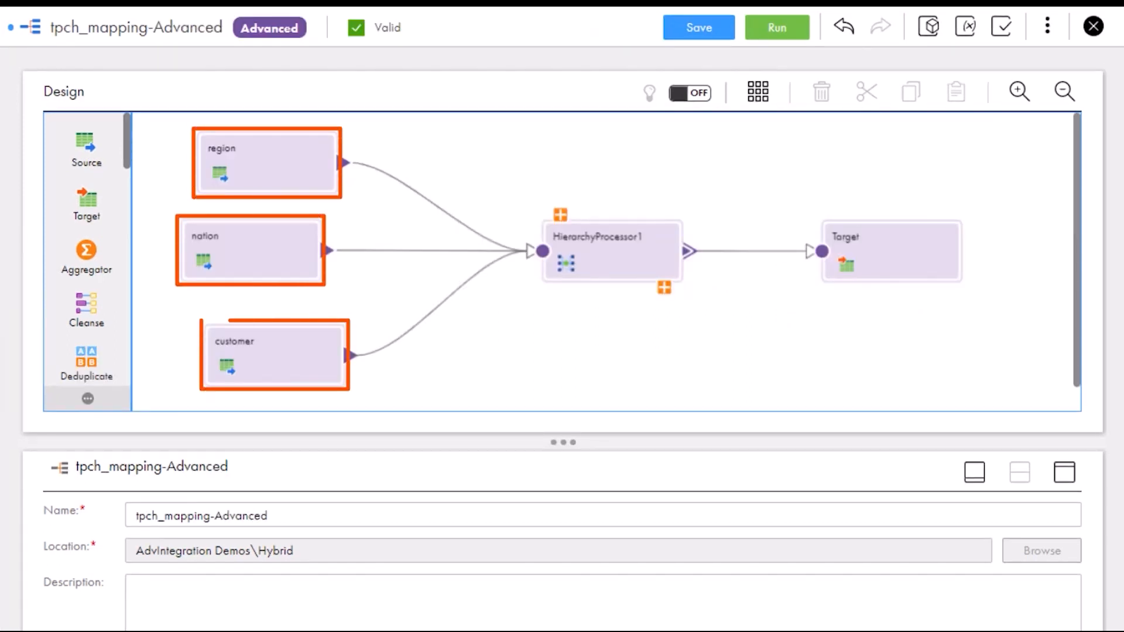
left_click(604, 251)
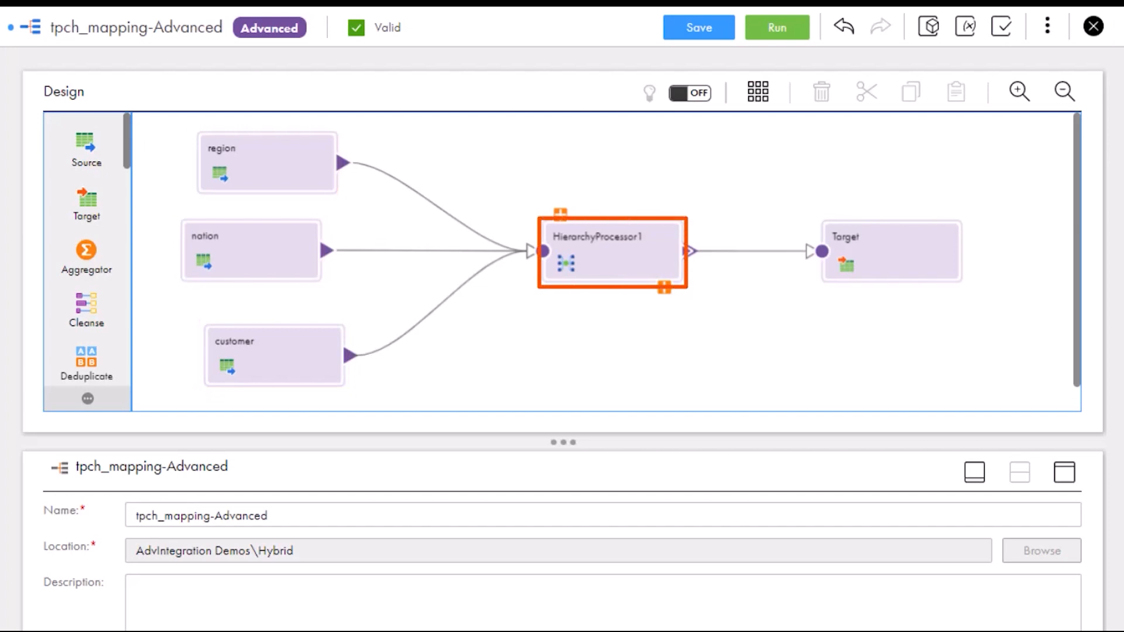
left_click(891, 251)
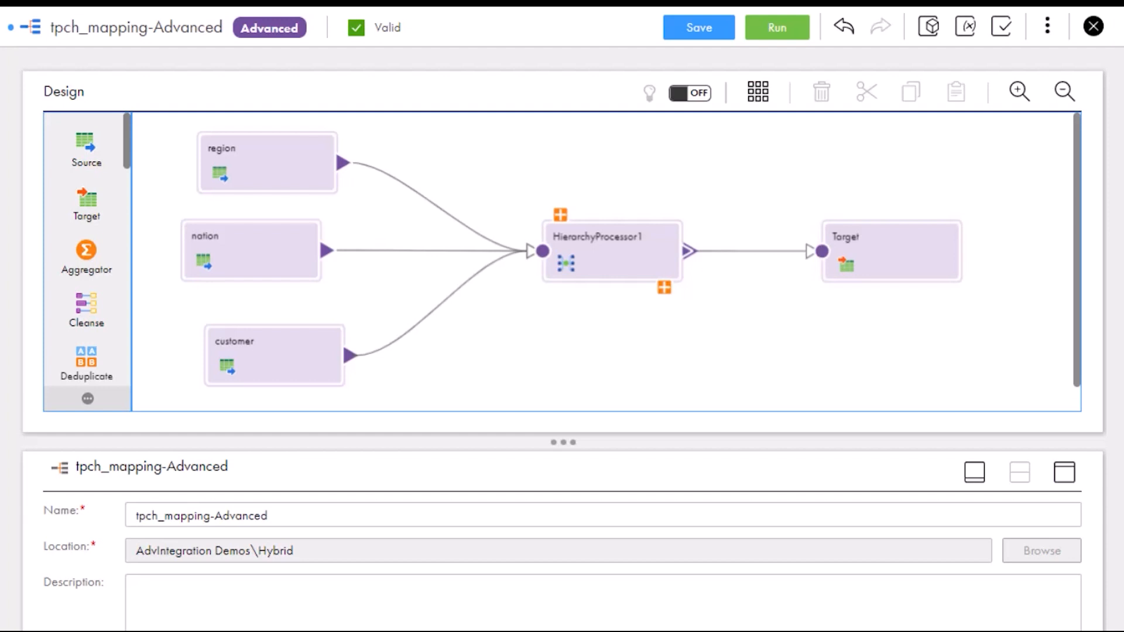
left_click(1045, 26)
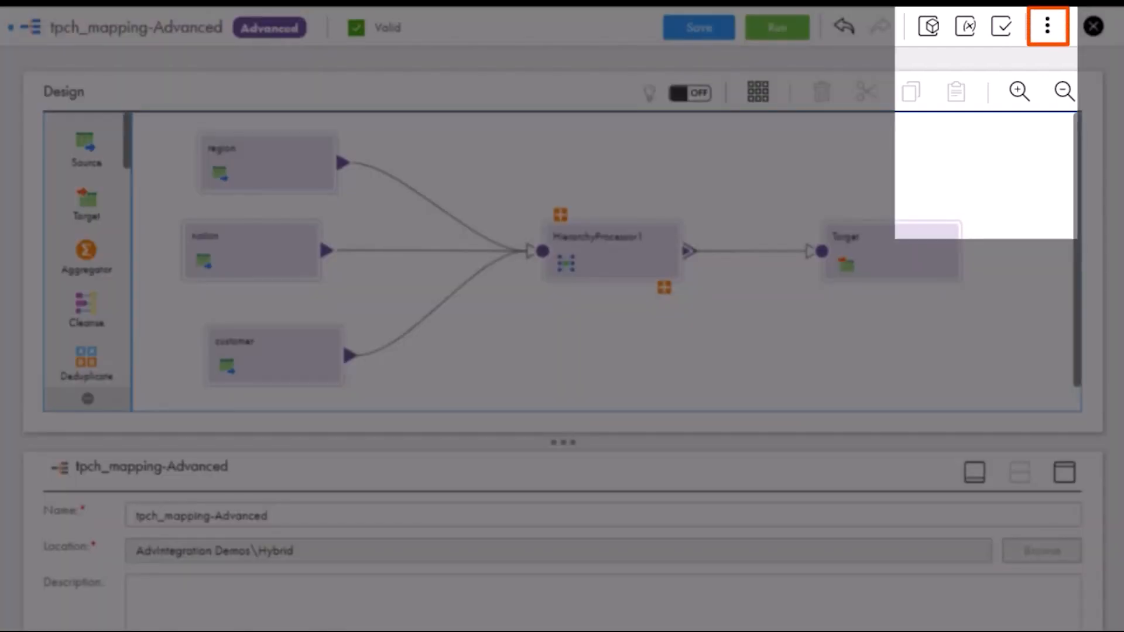
Step: Create mapping task TPCH_Task from tpch_mapping-Advanced and run it
left_click(1045, 26)
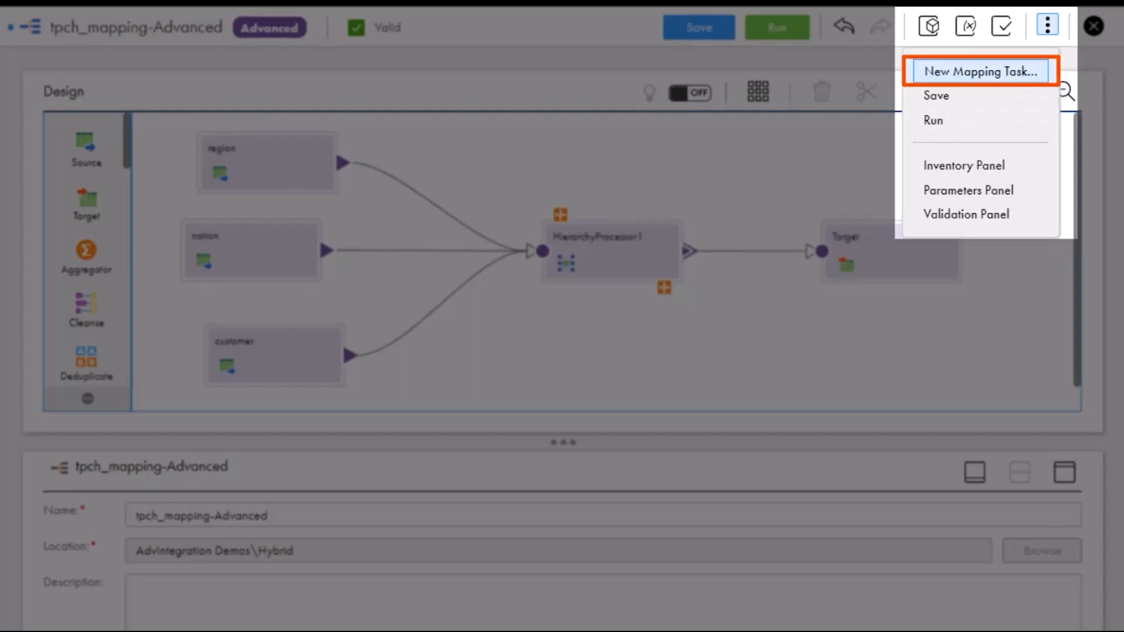
left_click(981, 70)
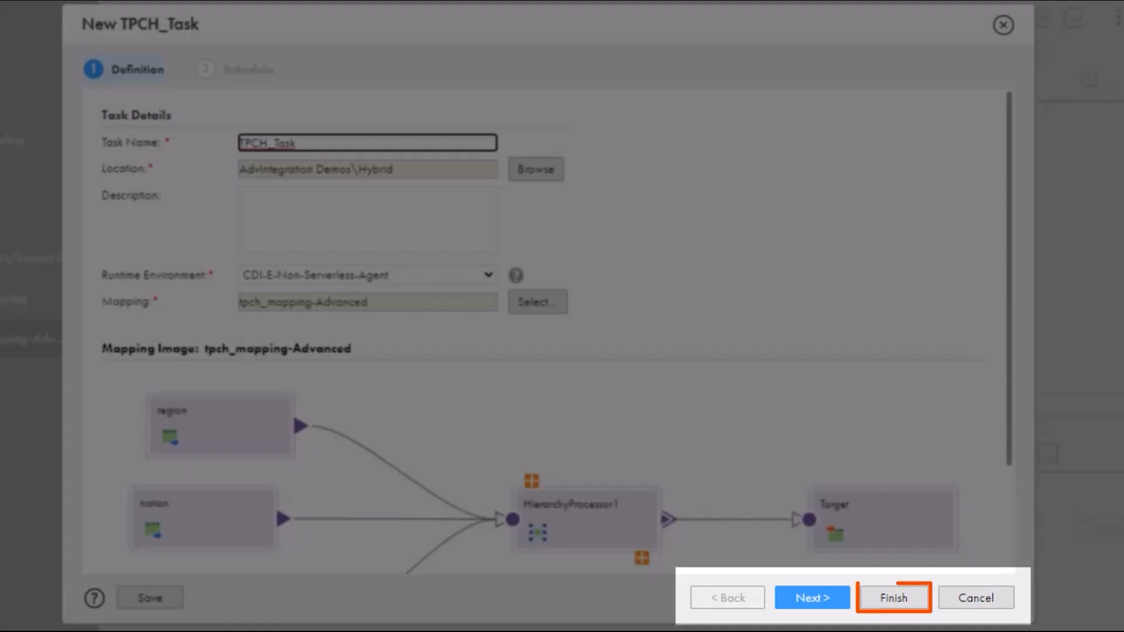
left_click(895, 613)
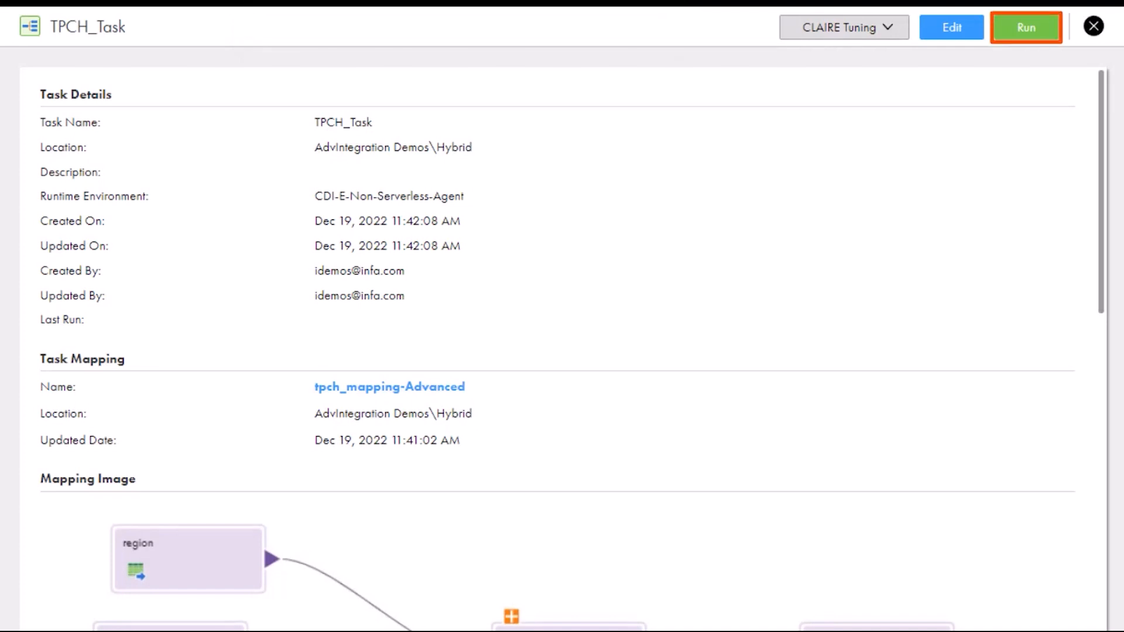
left_click(1027, 27)
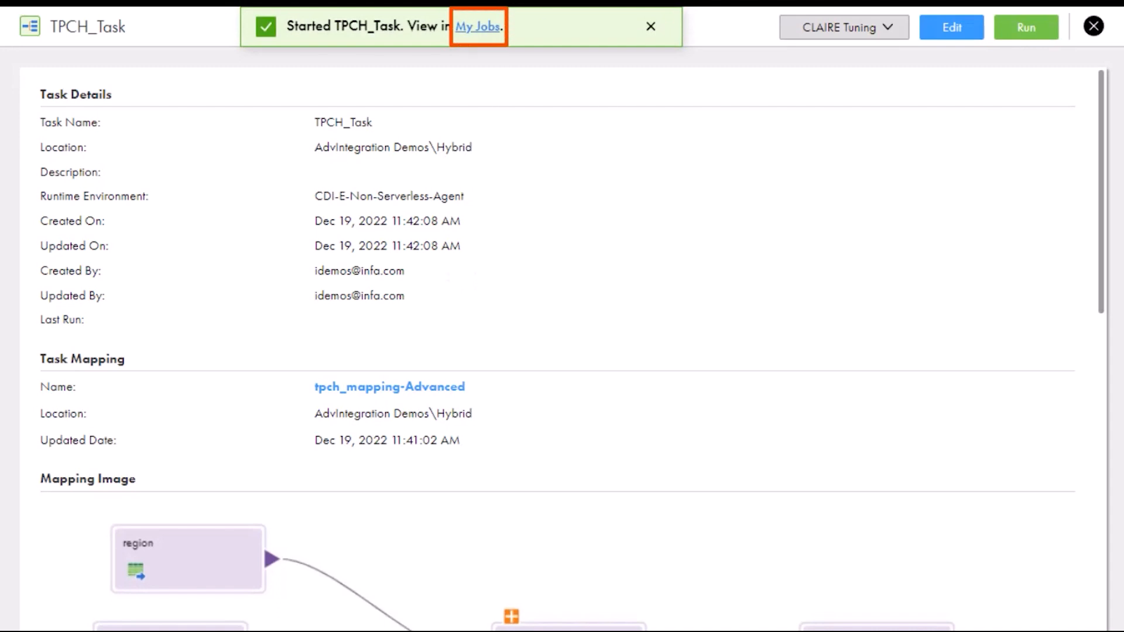
Step: Open My Jobs and view the TPCH_Task-1 job details
left_click(476, 26)
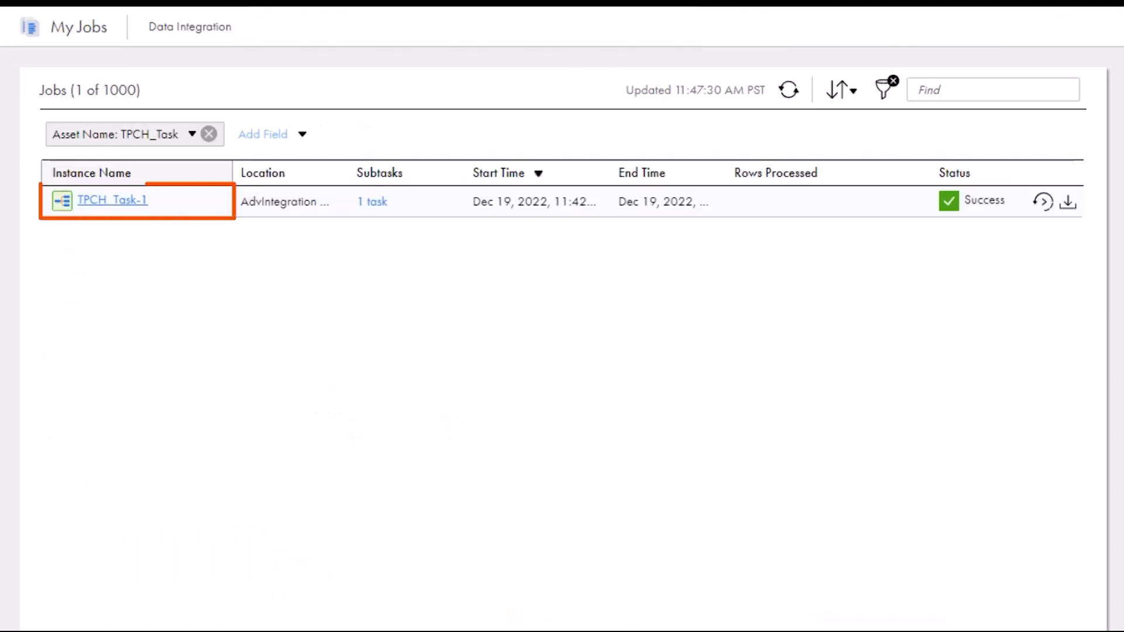
left_click(112, 199)
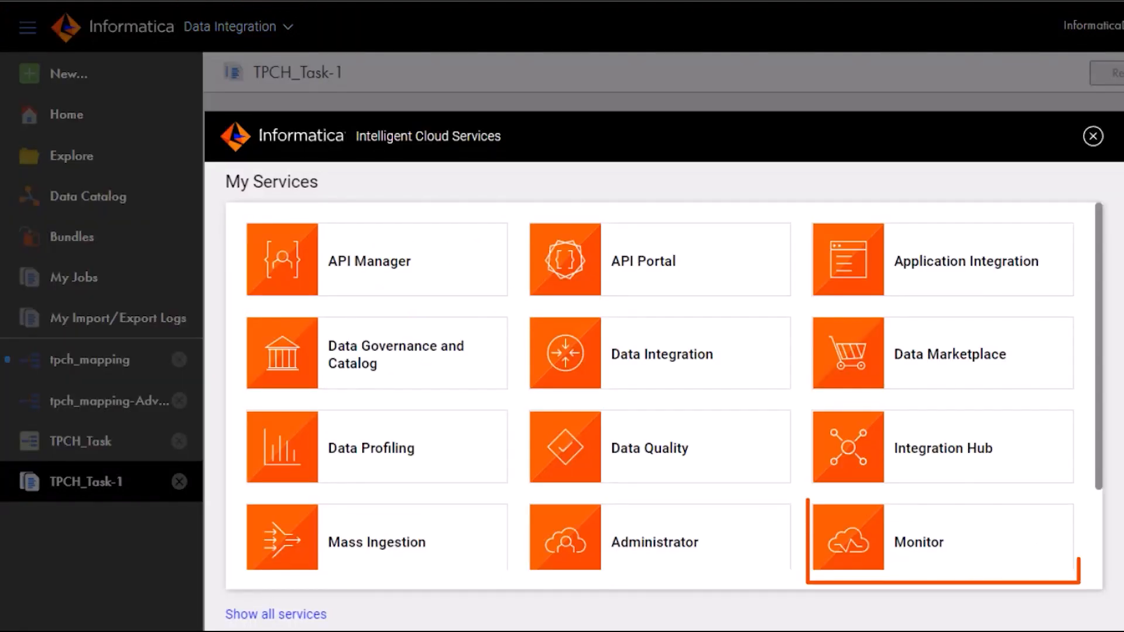
Step: In Monitor, open the Default_CDI-E-Non-Serverless-Agent advanced cluster's activity log
left_click(919, 542)
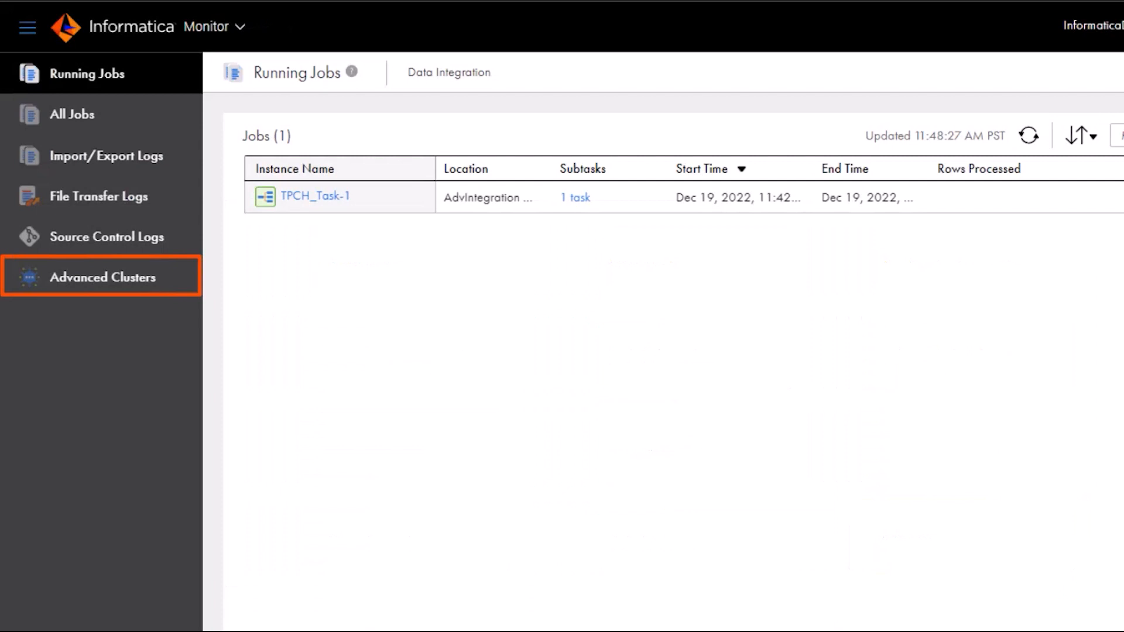
left_click(103, 277)
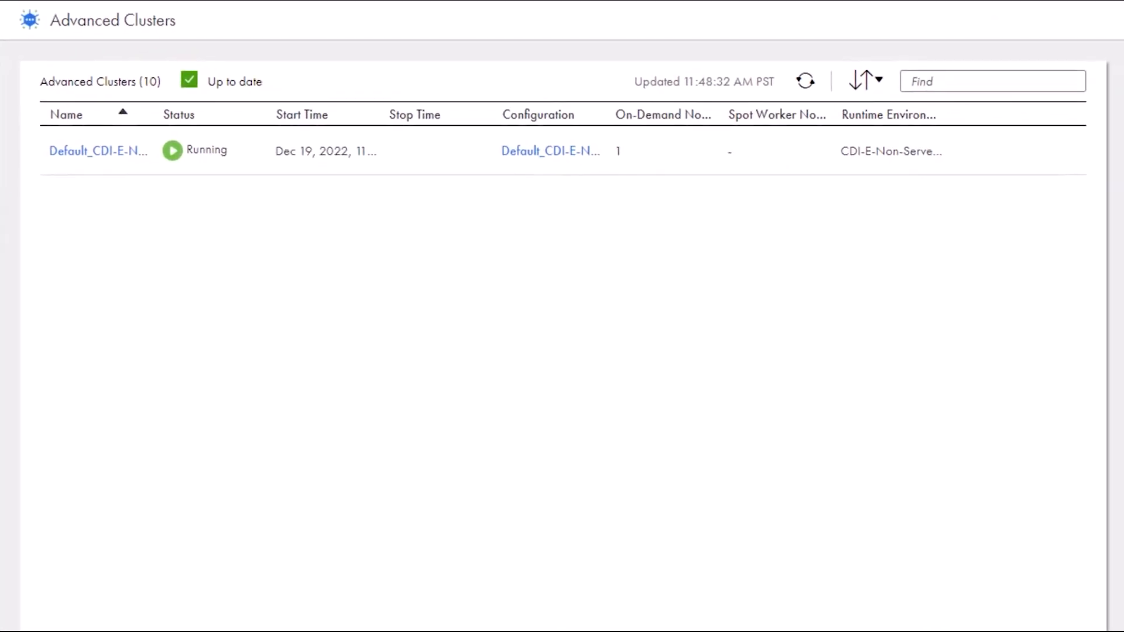
left_click(97, 149)
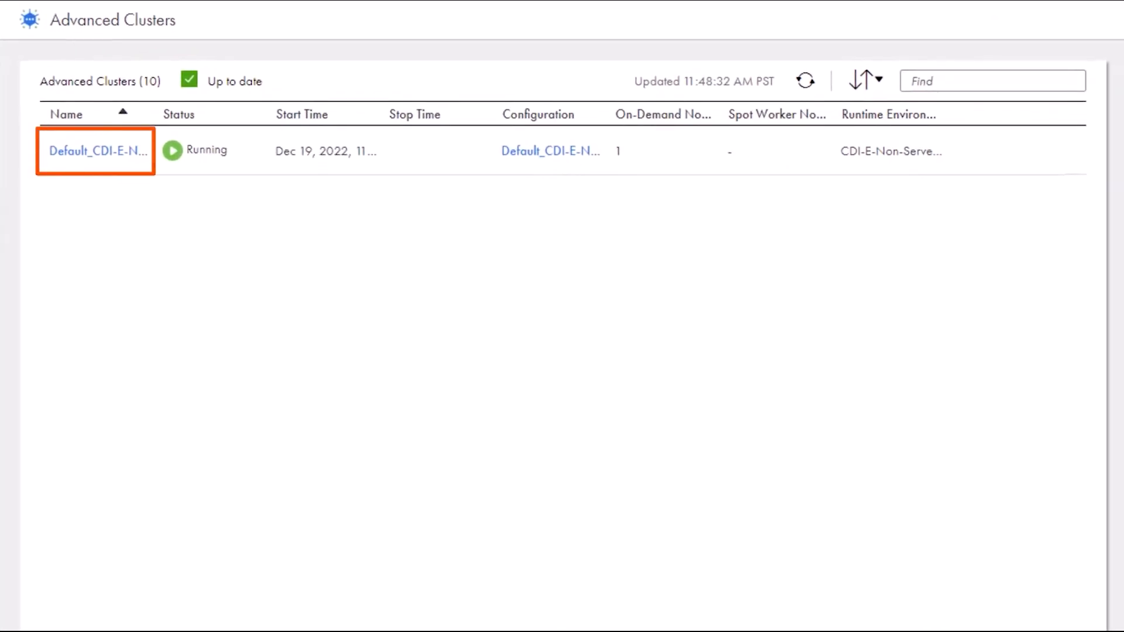
left_click(94, 150)
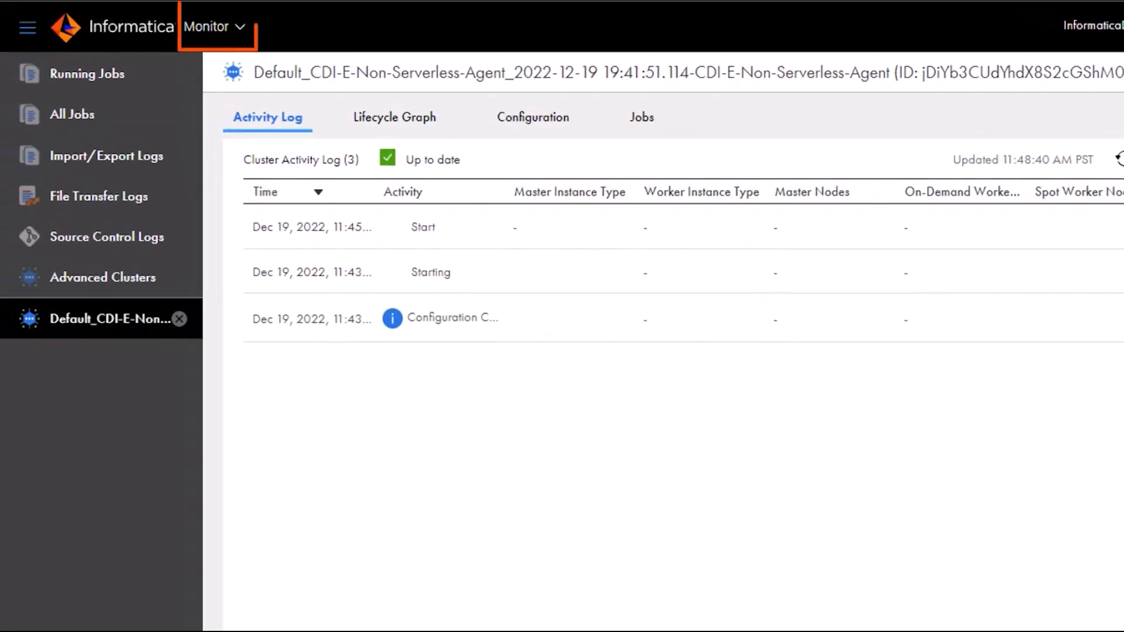
left_click(215, 27)
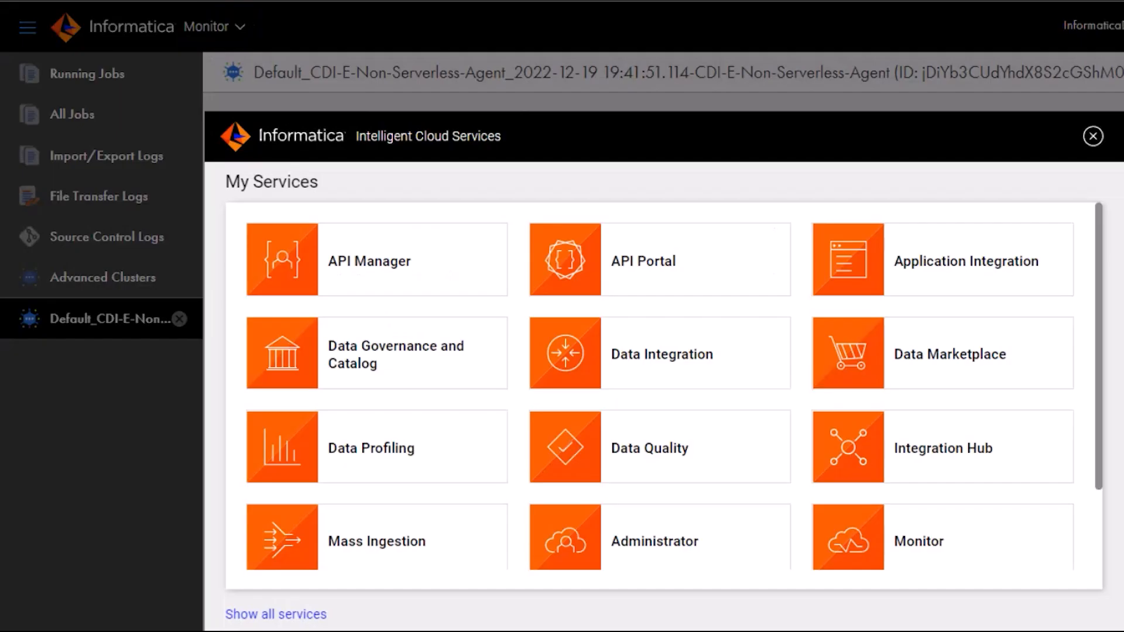
Step: In Administrator, open the Default_CDI-E-Non-Serverless-Agent advanced cluster configuration
left_click(653, 541)
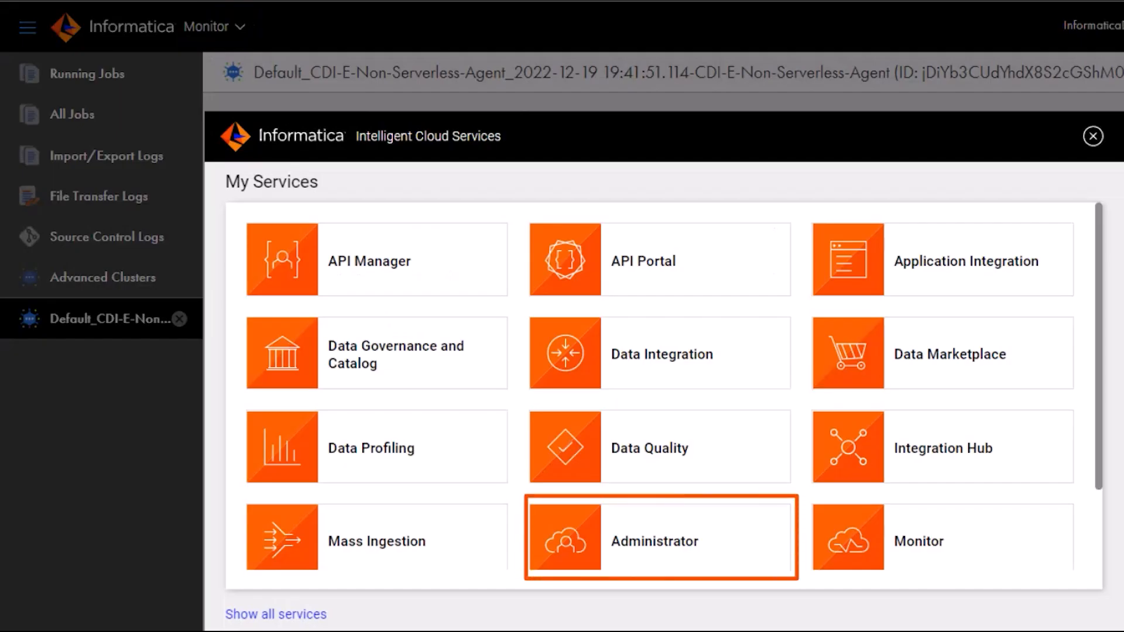
left_click(653, 540)
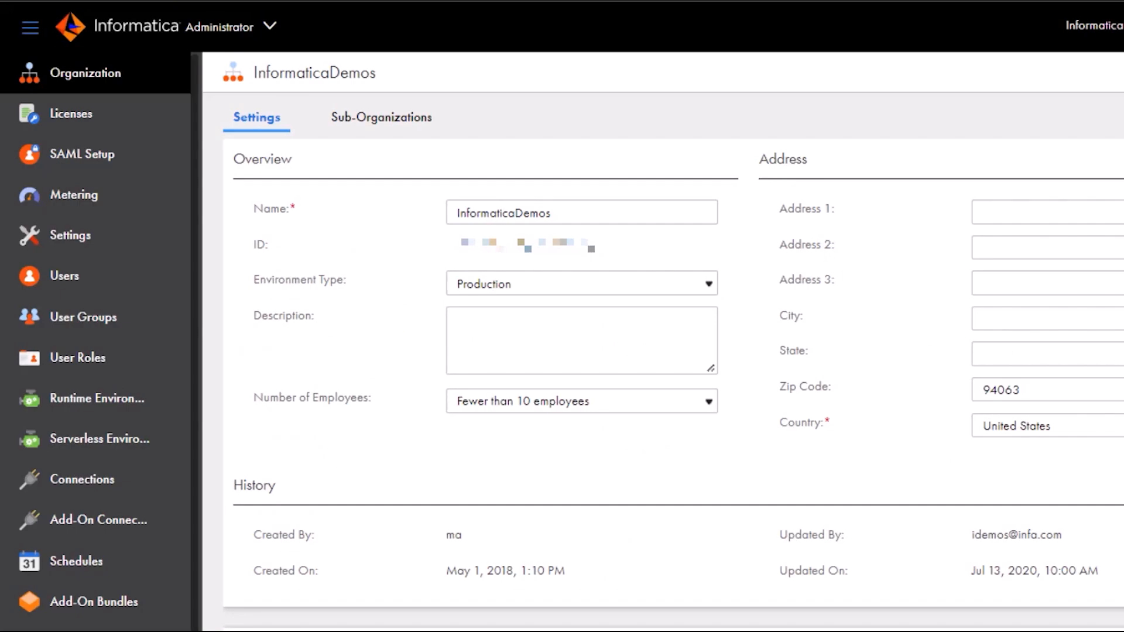
scroll("down", 3)
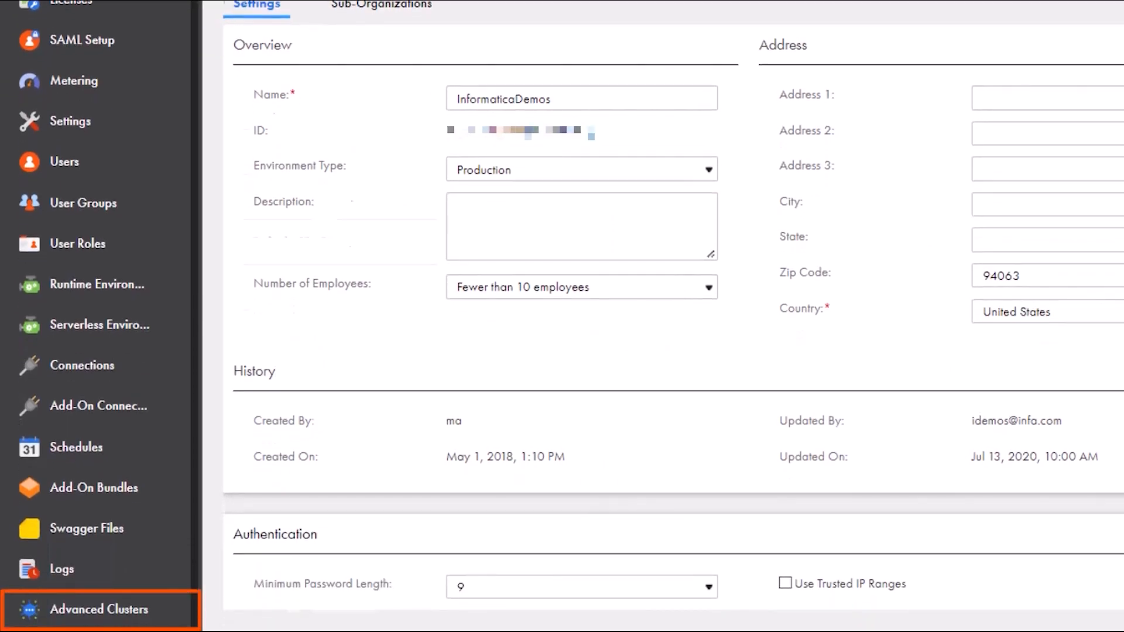
left_click(99, 610)
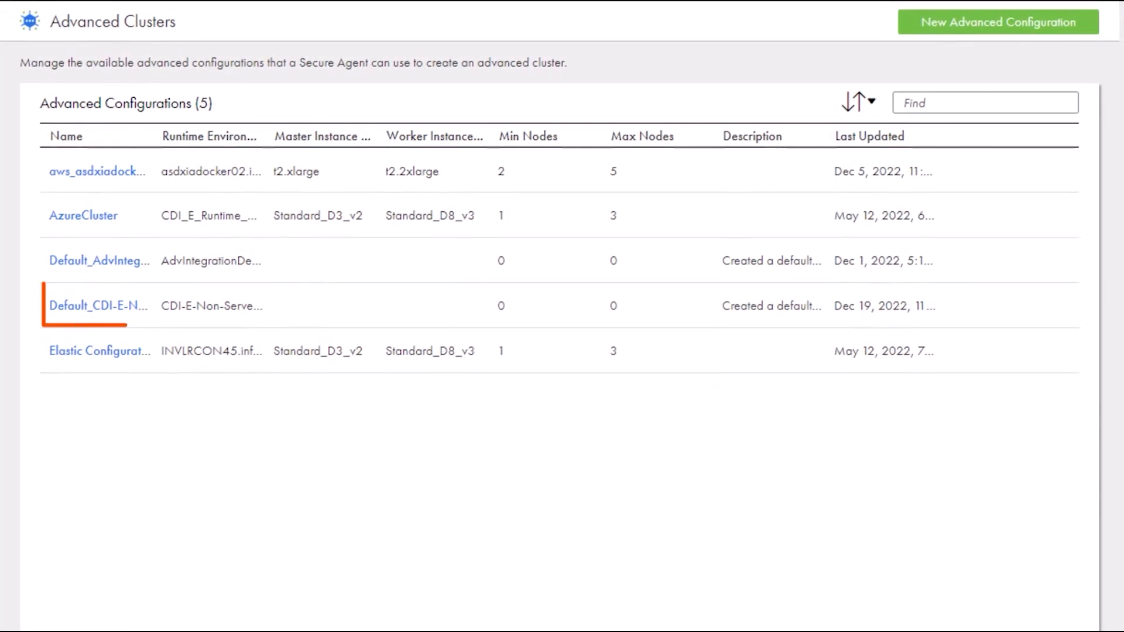
left_click(95, 305)
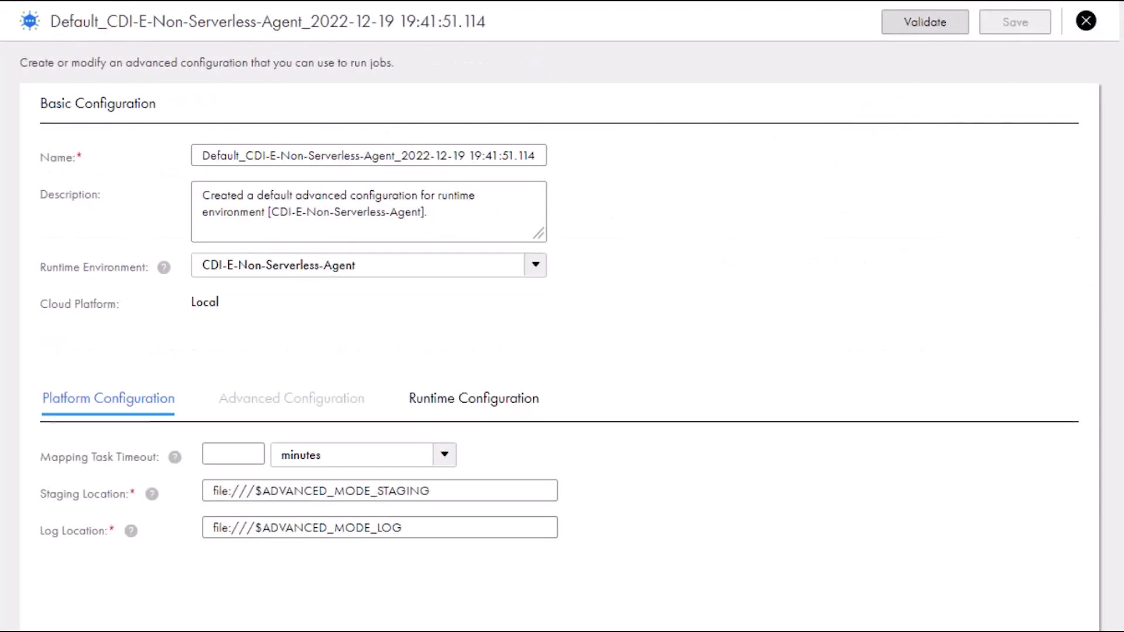